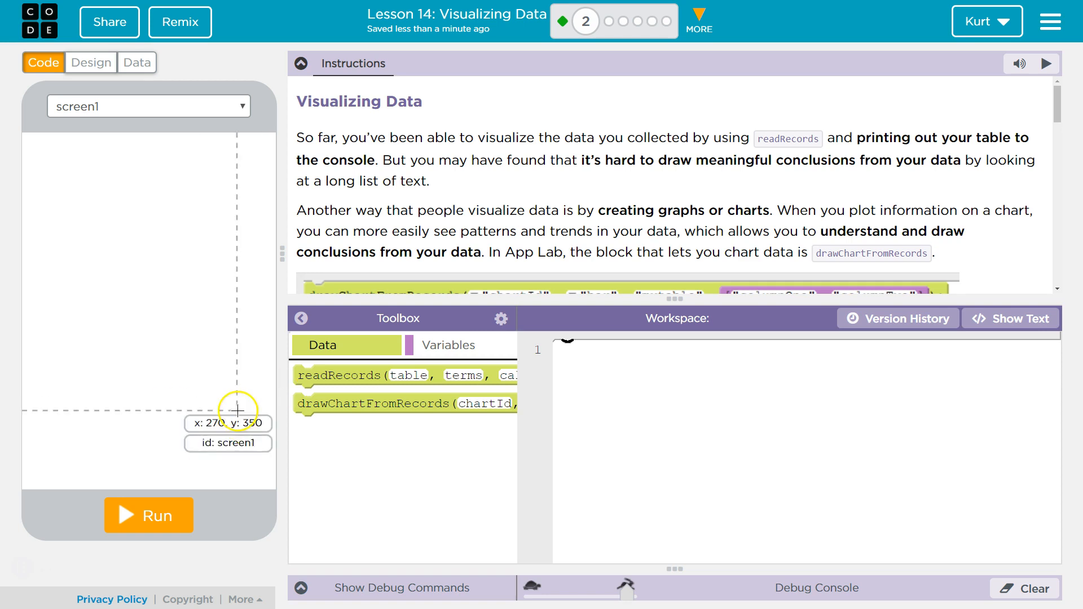
# View the mytable records with movie, columnOne and columnTwo in the Data Browser
pyautogui.scroll(-3)
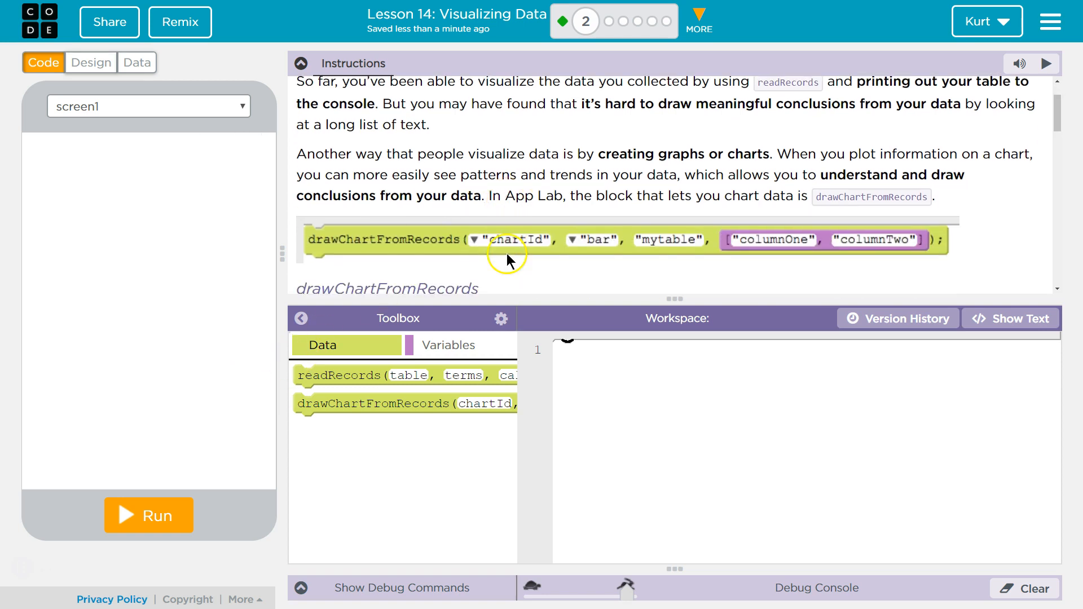
pyautogui.moveTo(823, 215)
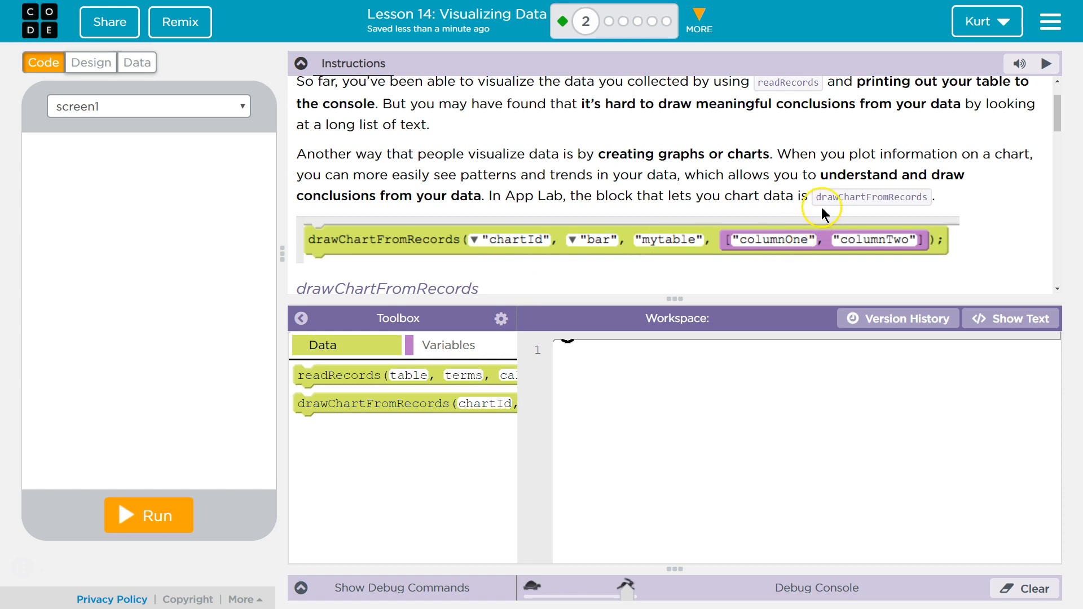
pyautogui.scroll(-3)
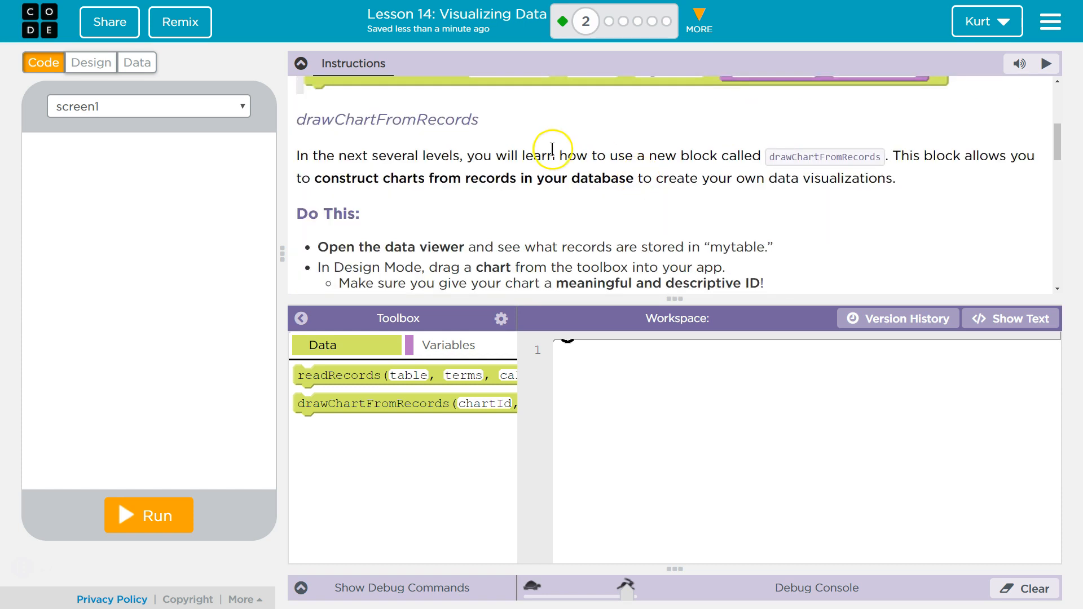
pyautogui.moveTo(492, 176)
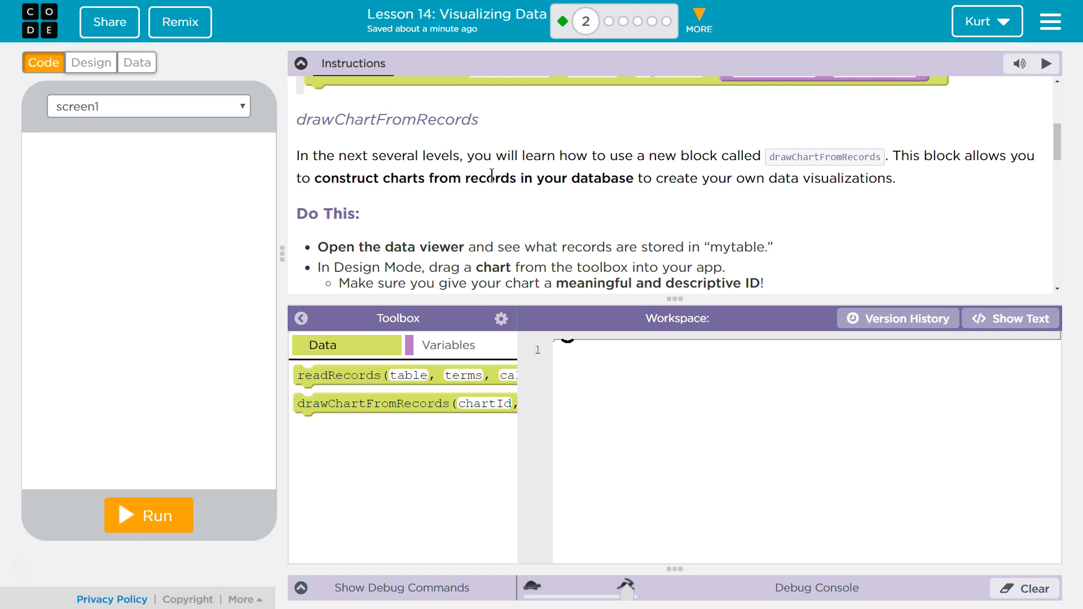
pyautogui.scroll(-3)
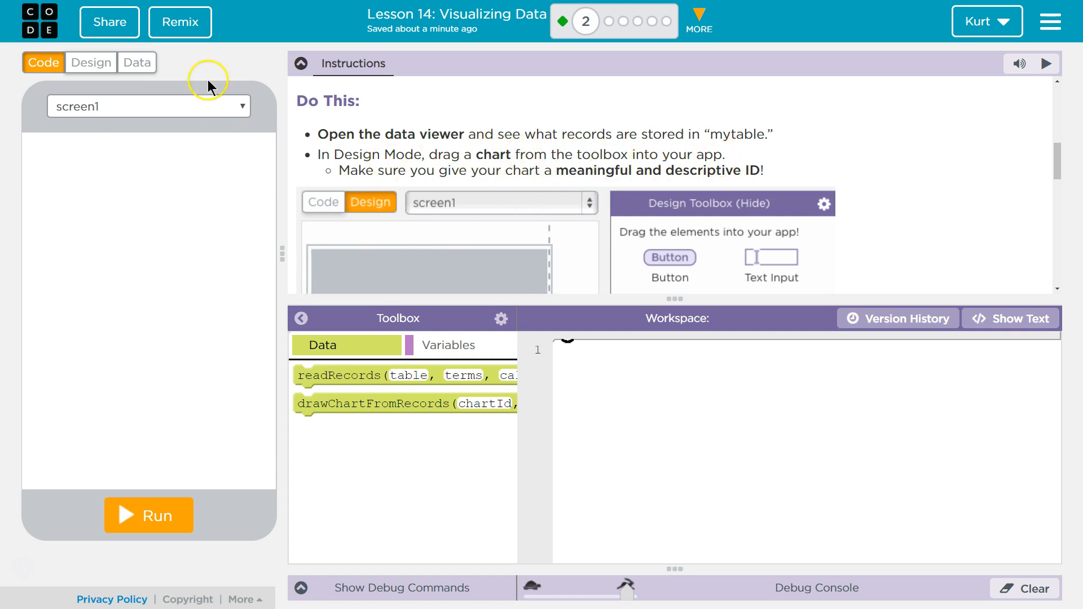
pyautogui.click(137, 62)
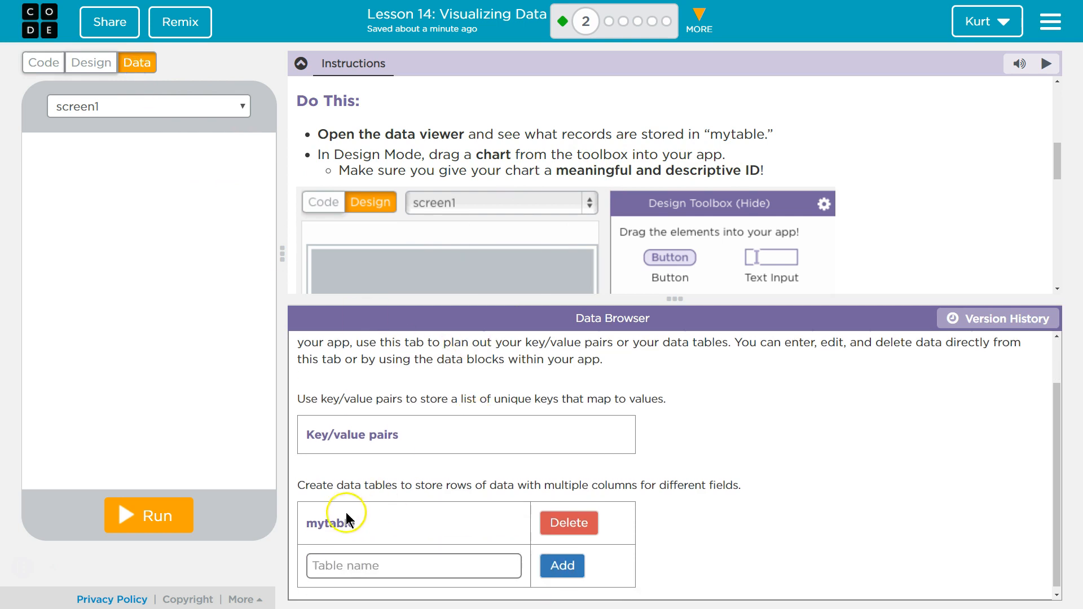
pyautogui.click(331, 521)
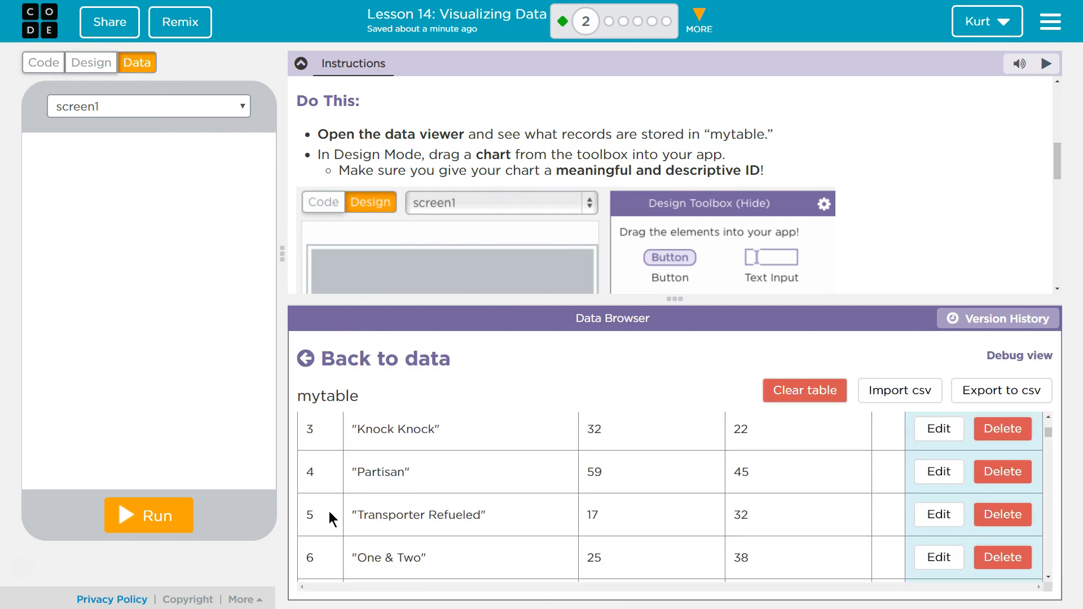
pyautogui.scroll(-3)
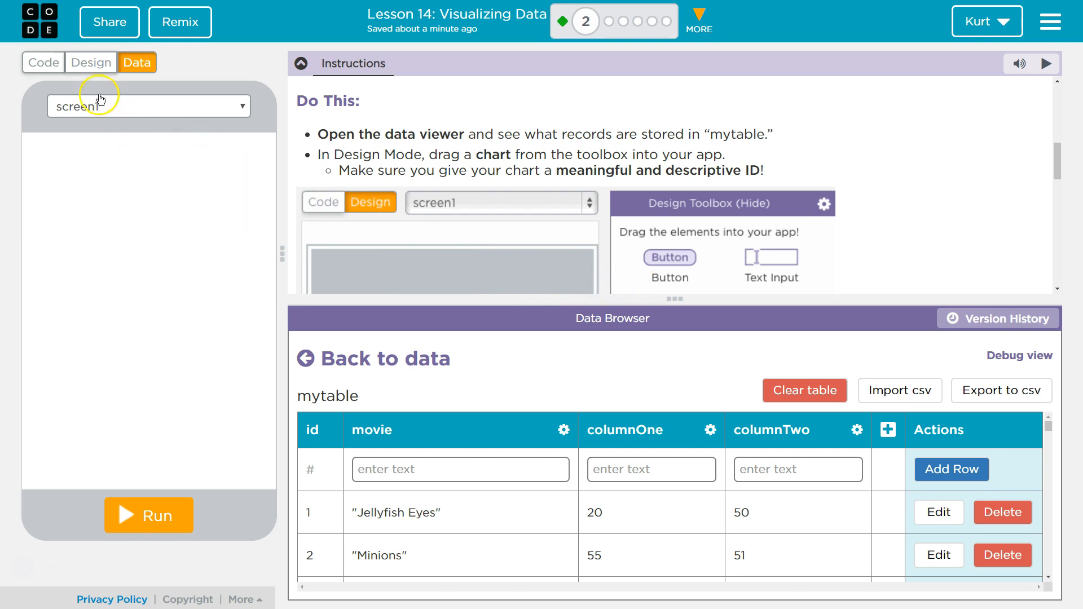
# Place a Chart on screen1 in Design mode and enlarge it to about 310 by 340 pixels
pyautogui.click(90, 62)
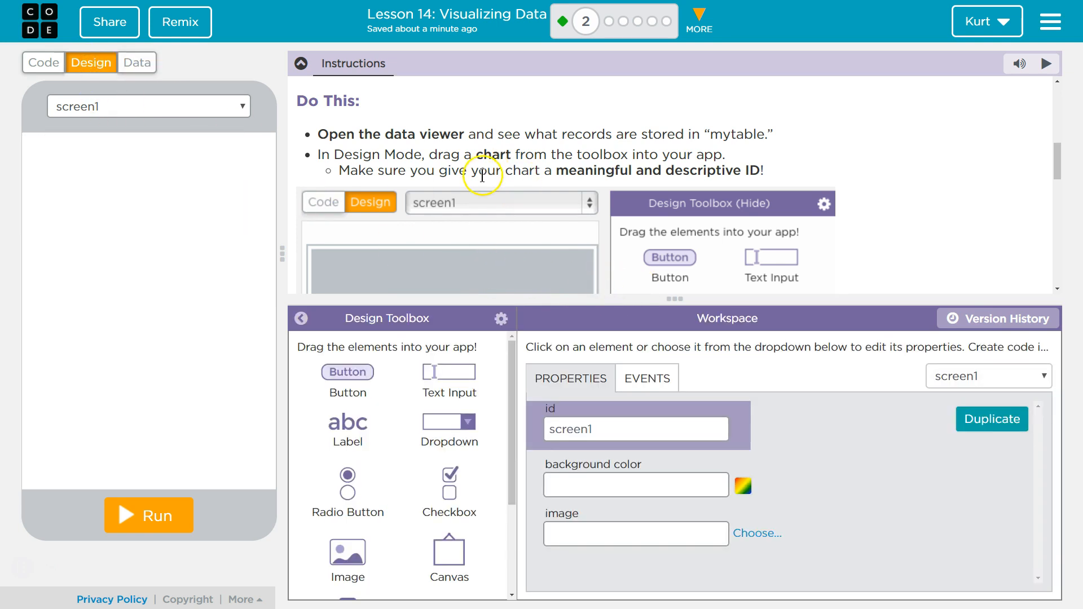
pyautogui.scroll(-3)
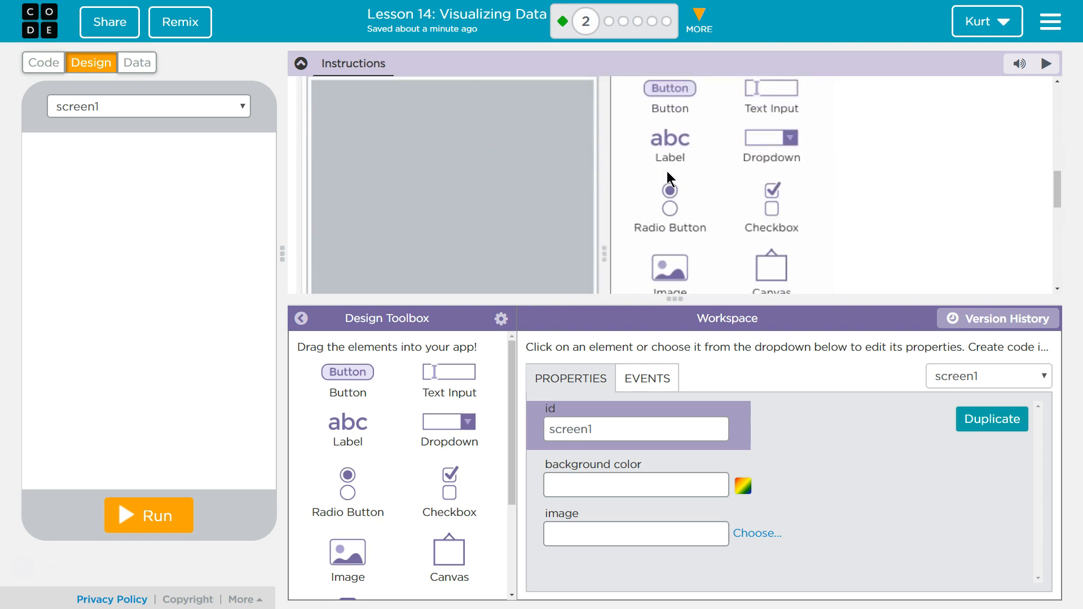
pyautogui.scroll(-3)
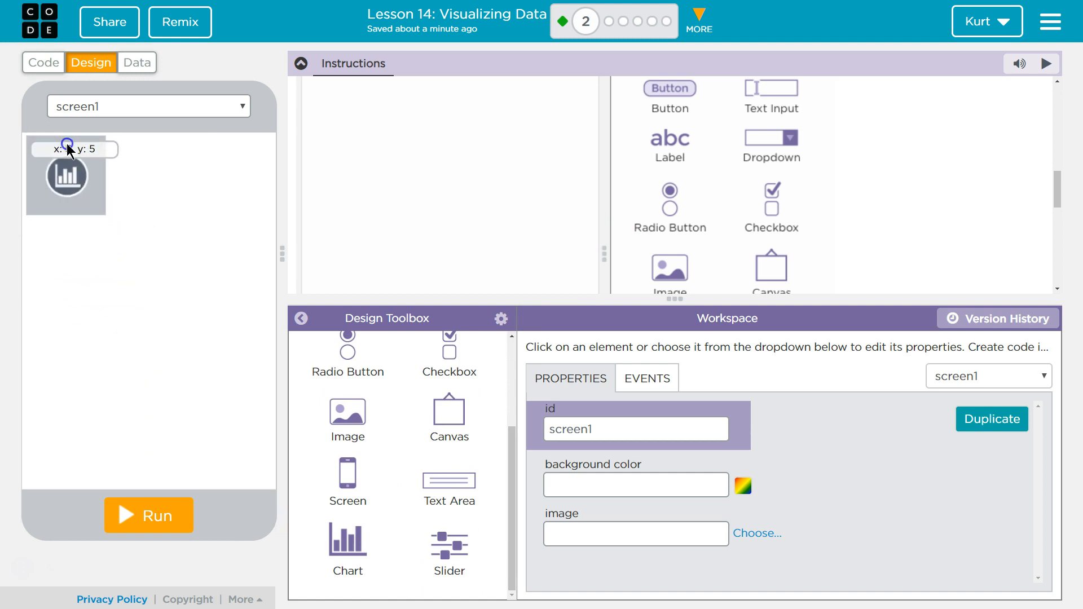
pyautogui.click(66, 176)
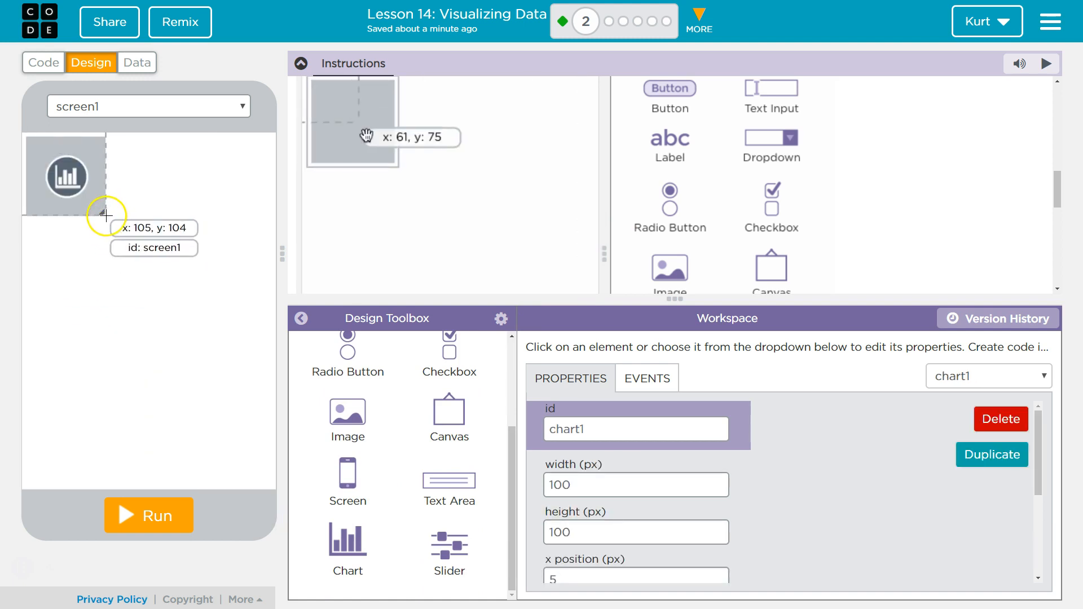
pyautogui.moveTo(107, 214); pyautogui.dragTo(270, 402)
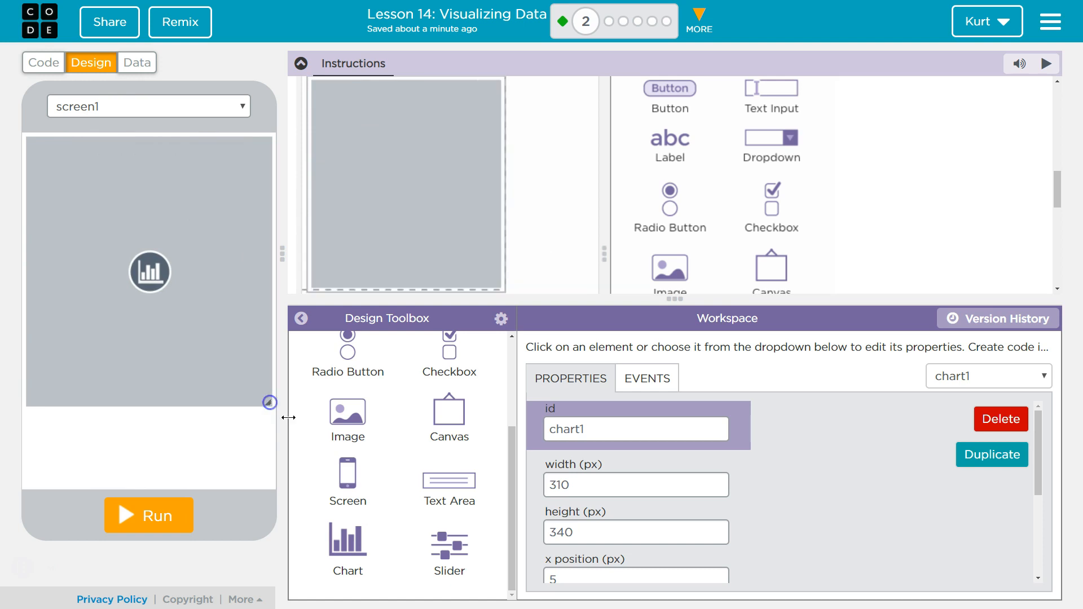
# Change the chart element's id to mainChart
pyautogui.click(635, 429)
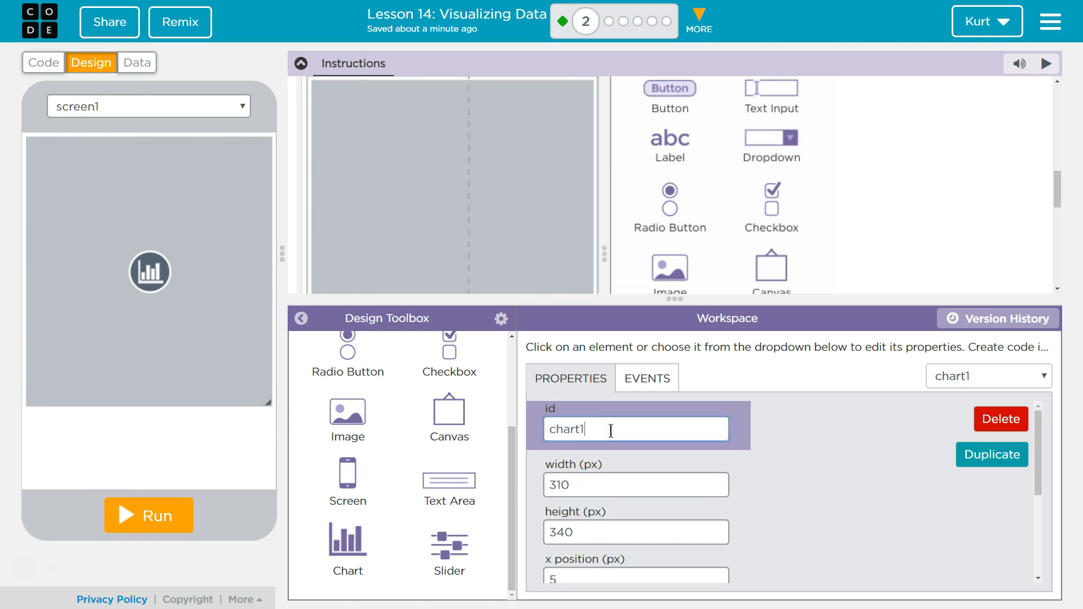
pyautogui.press('Backspace')
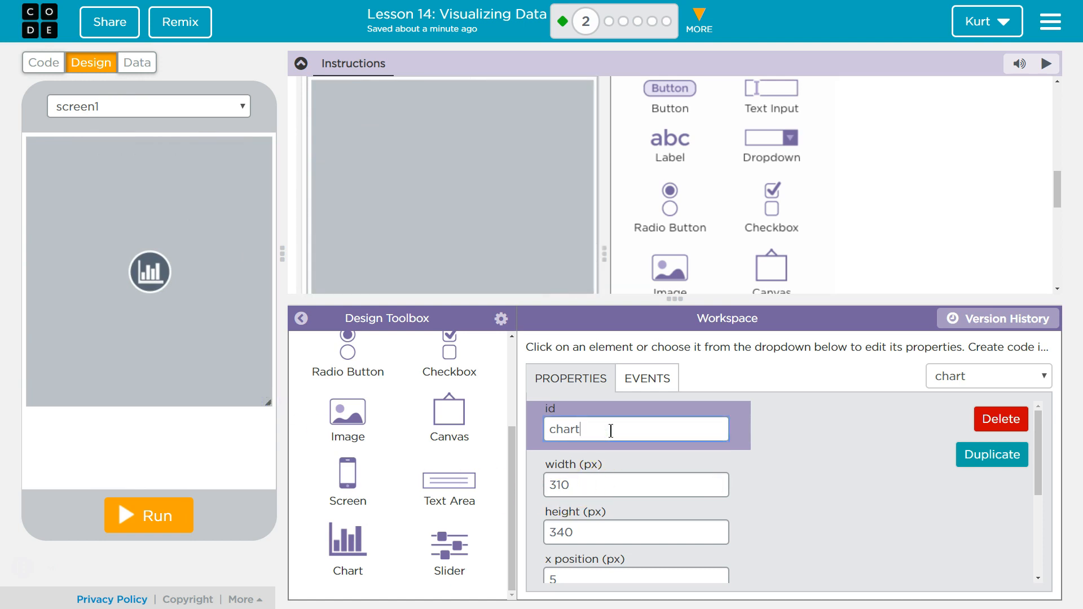
pyautogui.write('mainC')
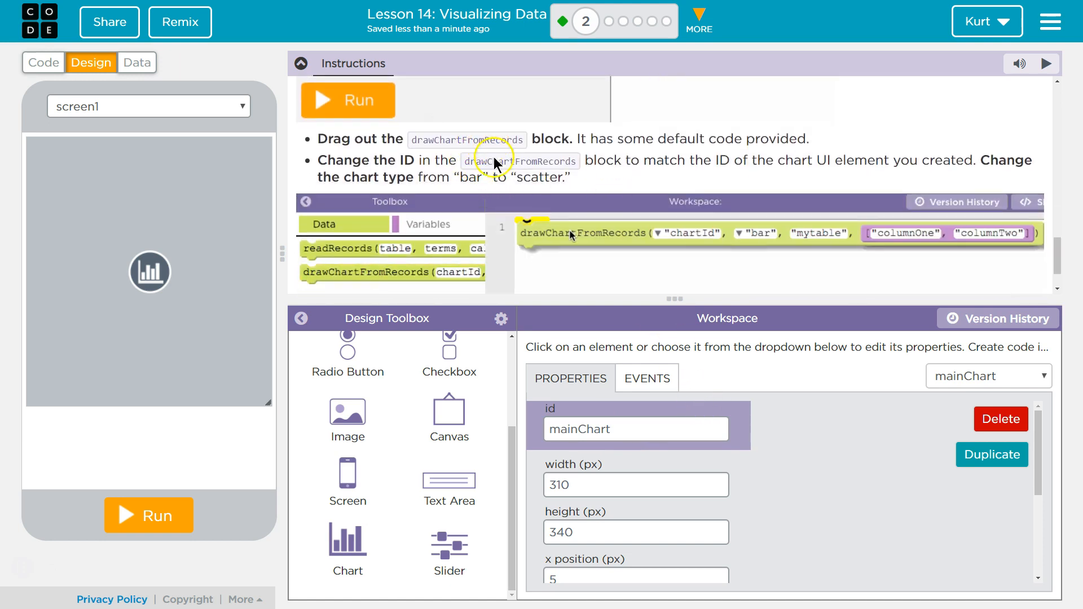
# Set the drawChartFromRecords block's chart id and choose scatter as its chart type
pyautogui.click(42, 62)
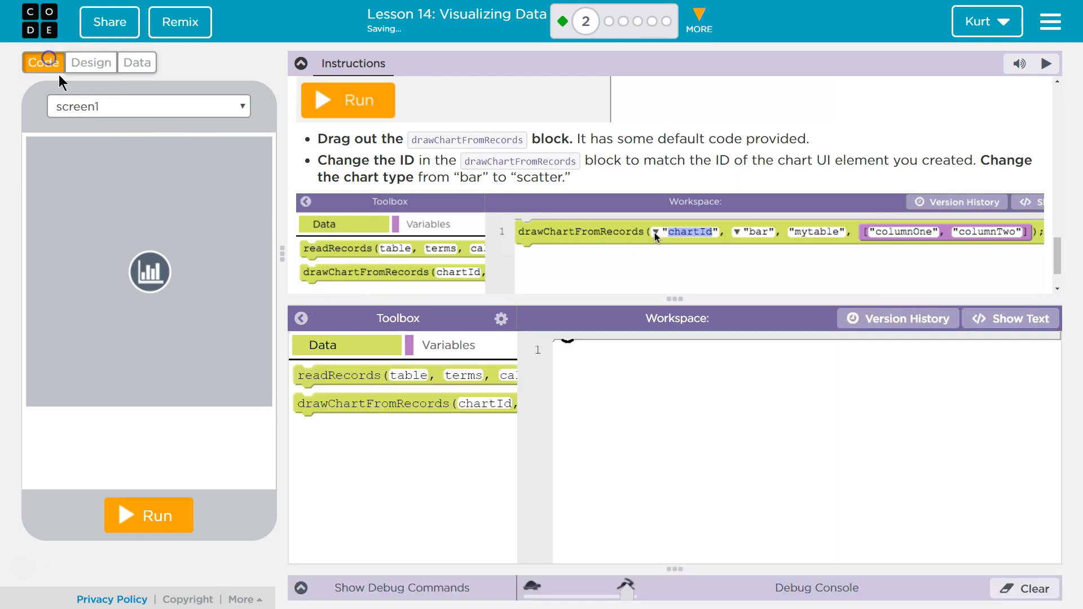
pyautogui.write('myChart')
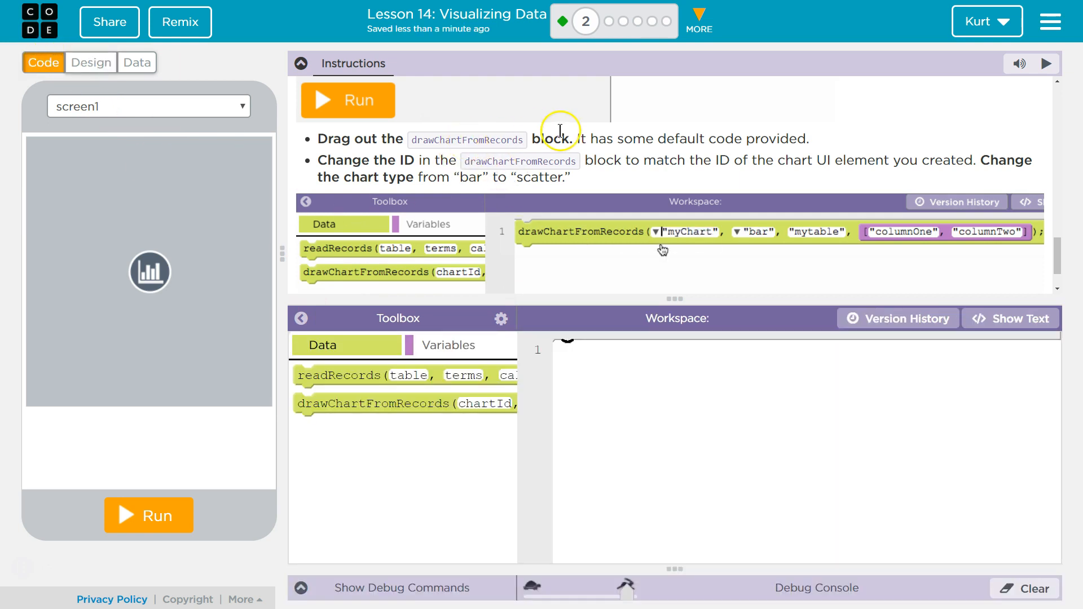
pyautogui.click(753, 231)
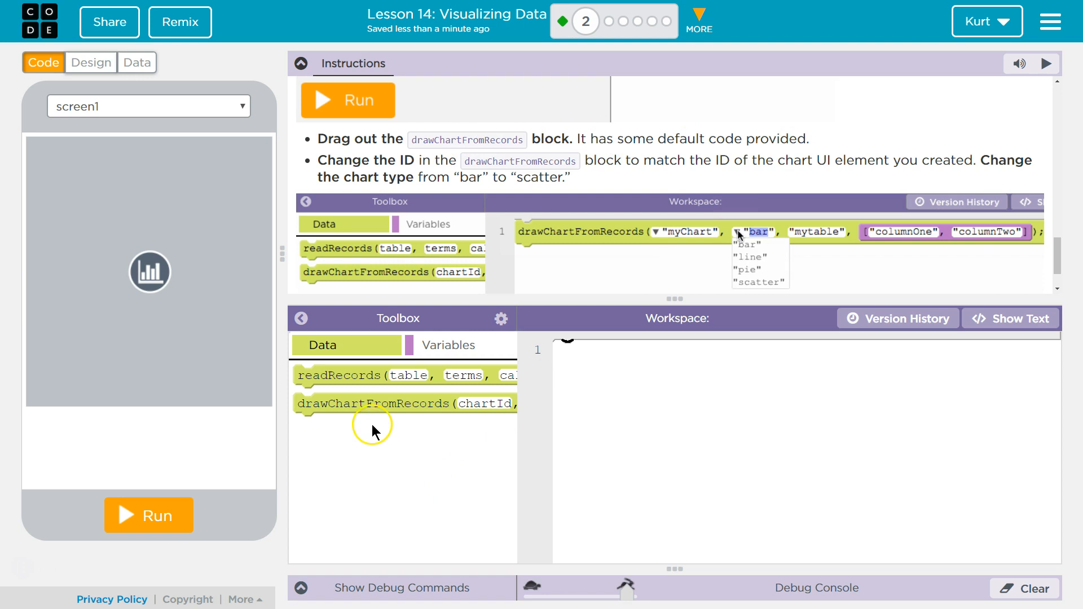
pyautogui.click(760, 281)
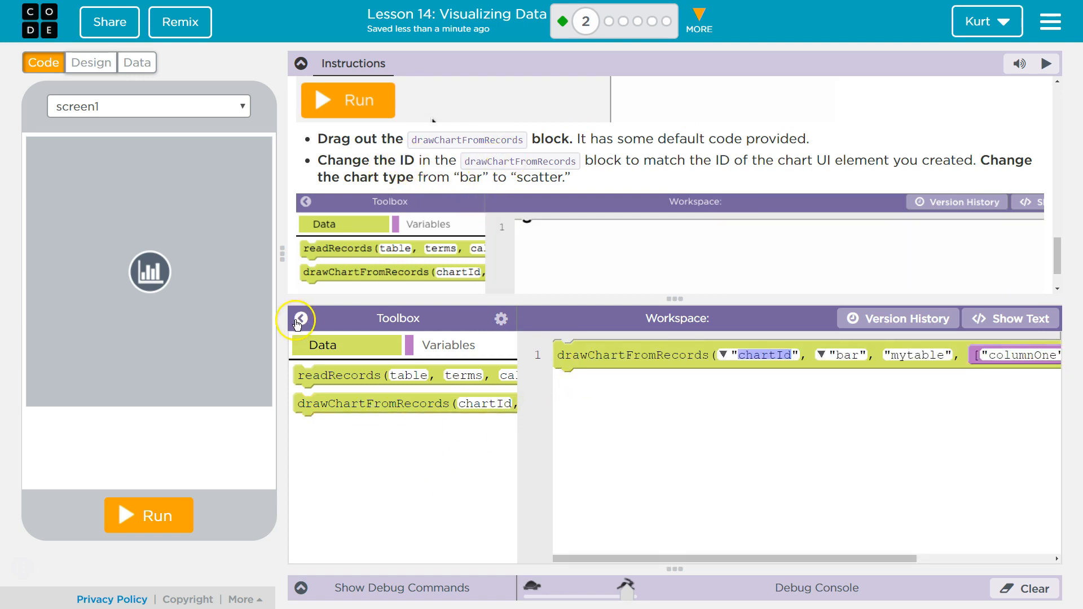
pyautogui.click(300, 319)
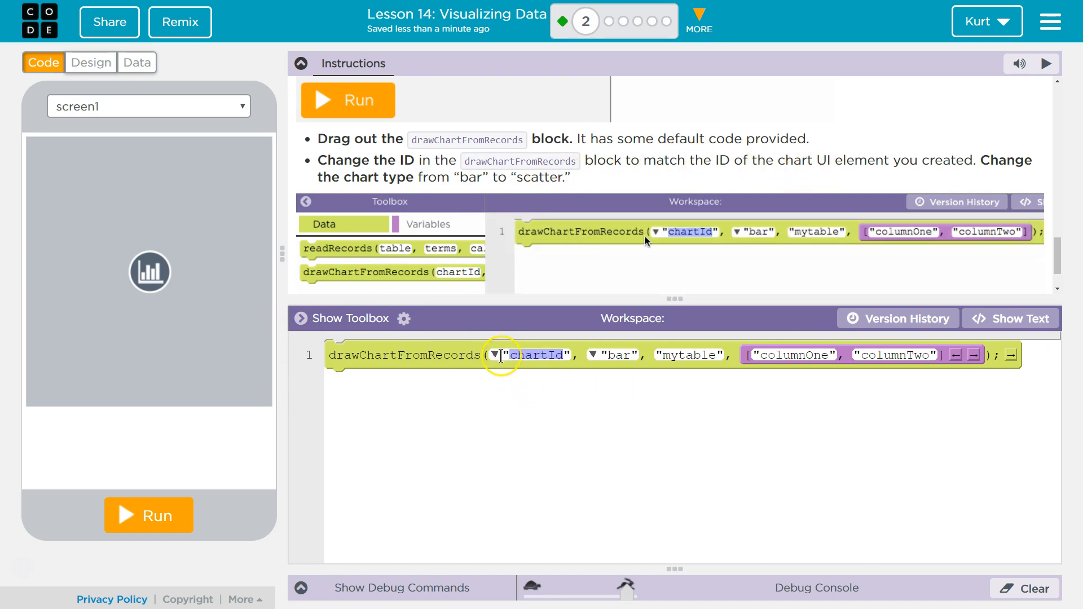
# Correct the block's chartId to mainChart and keep the chart type as scatter for mytable
pyautogui.write('mainChart')
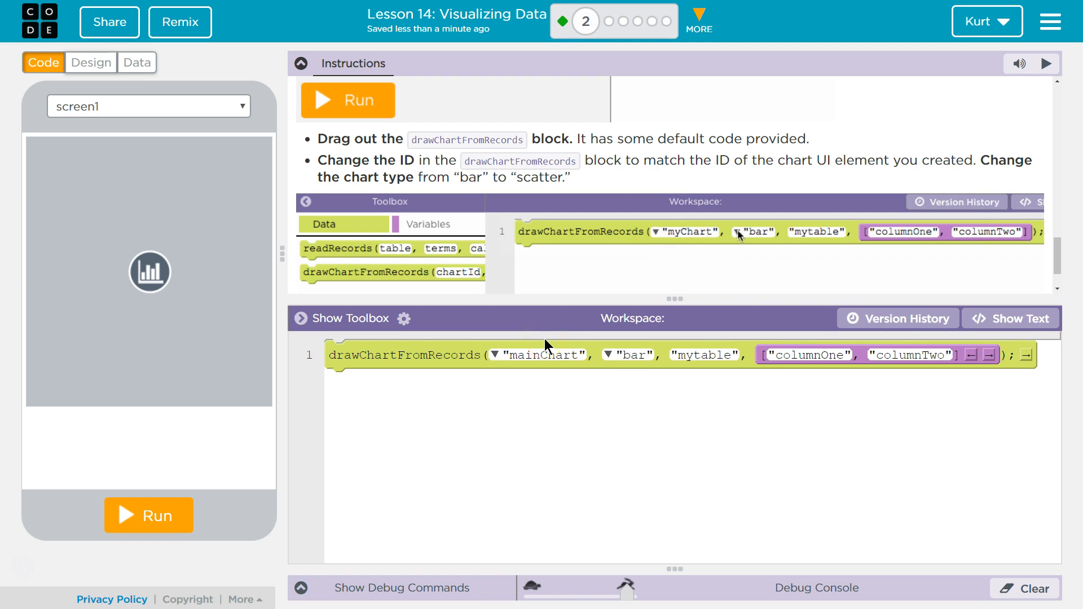
pyautogui.click(752, 232)
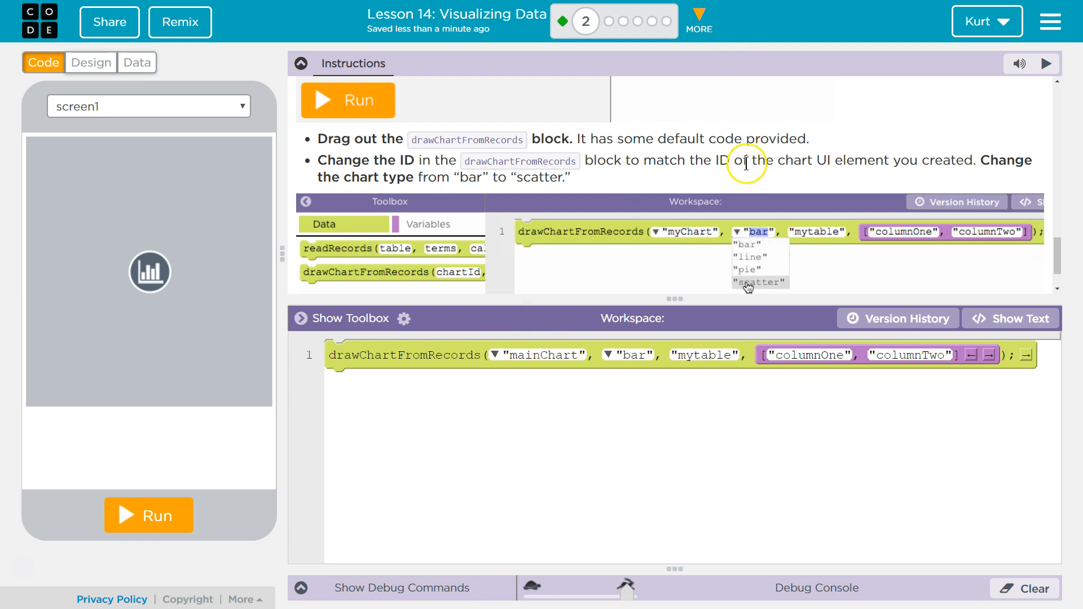
pyautogui.click(749, 282)
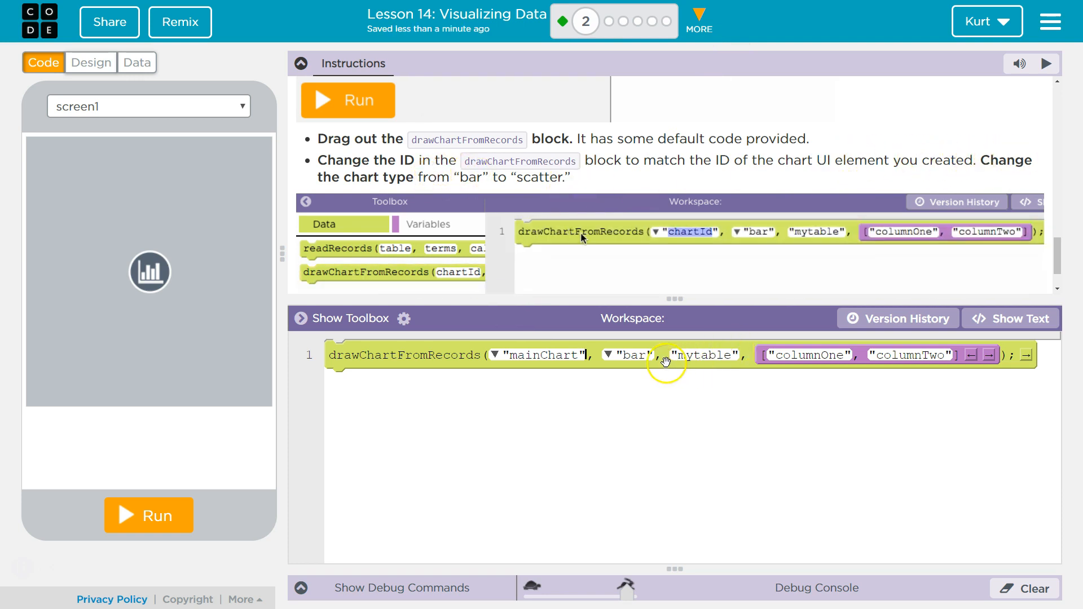
pyautogui.click(609, 355)
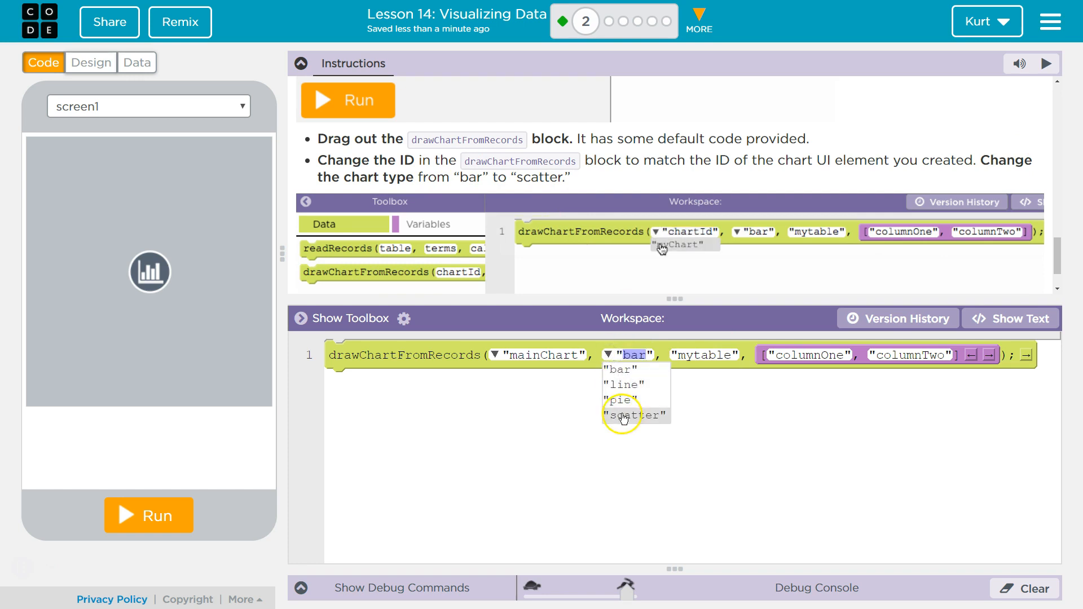
pyautogui.click(625, 415)
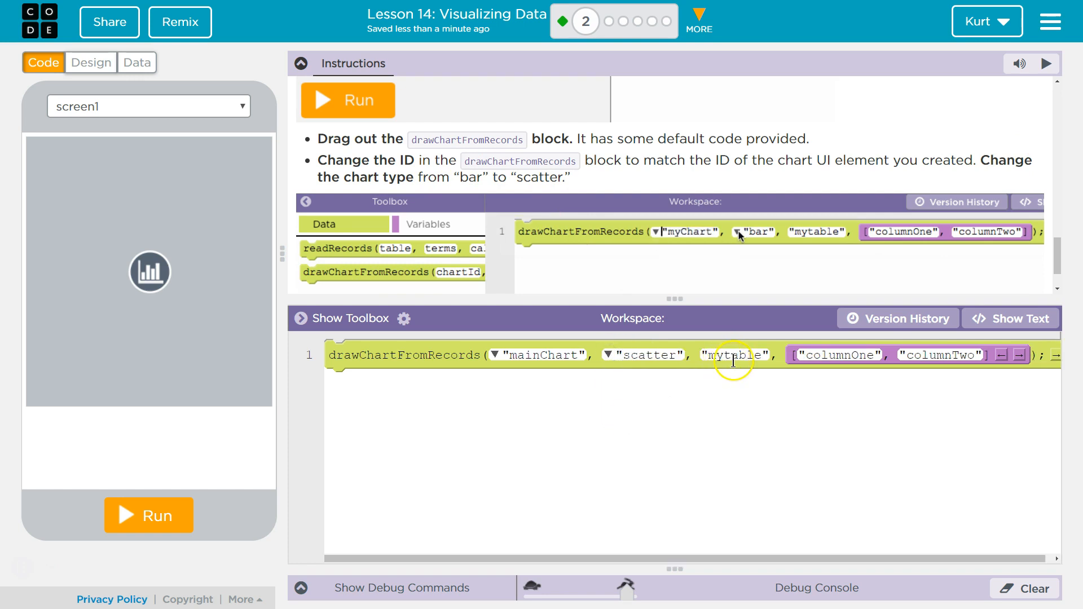
pyautogui.click(751, 231)
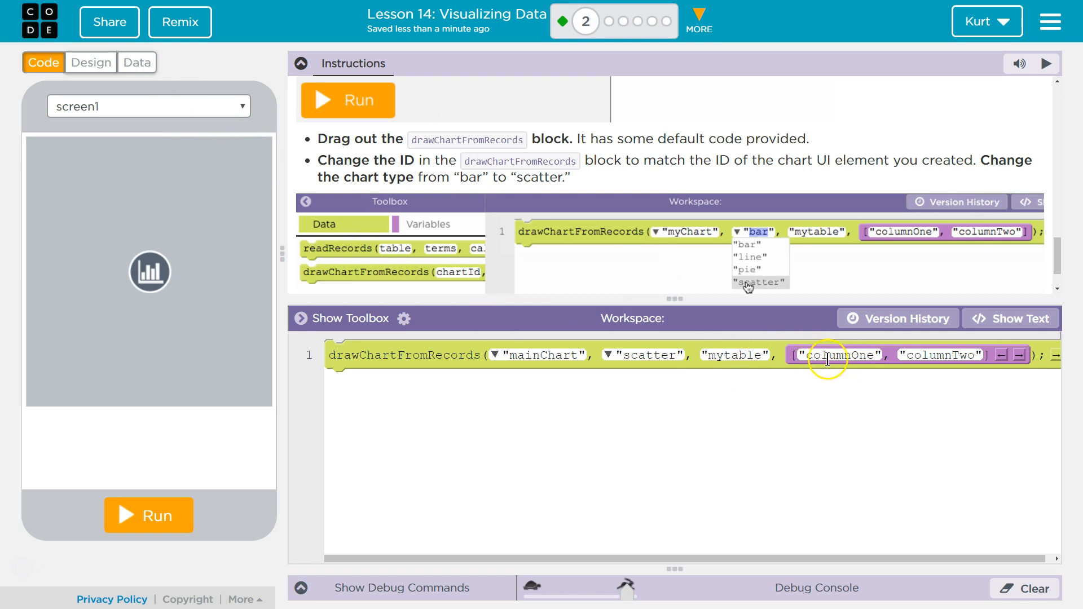
pyautogui.click(760, 282)
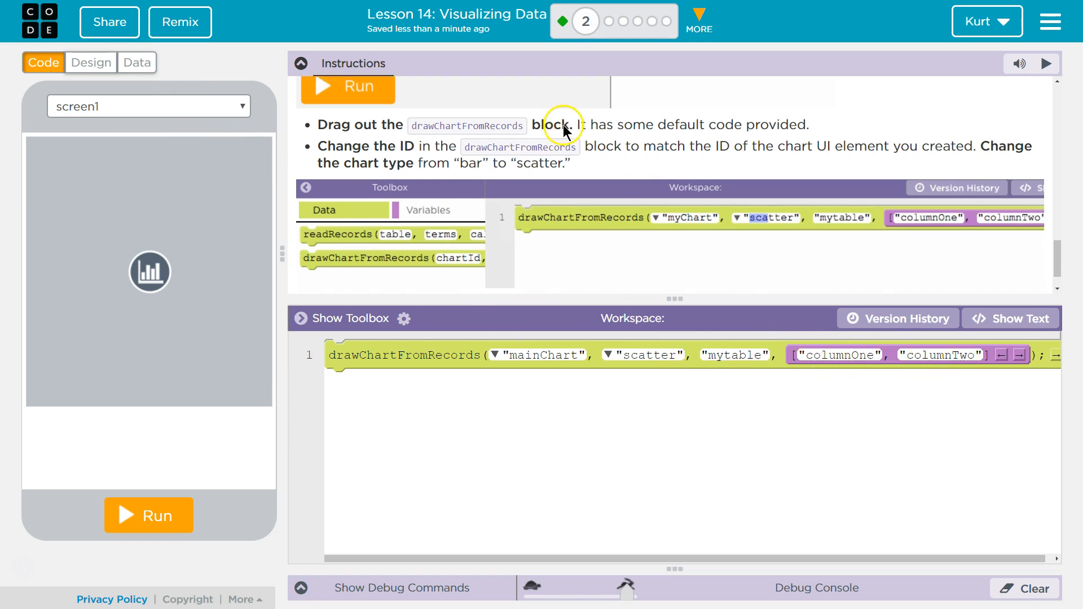
pyautogui.scroll(-3)
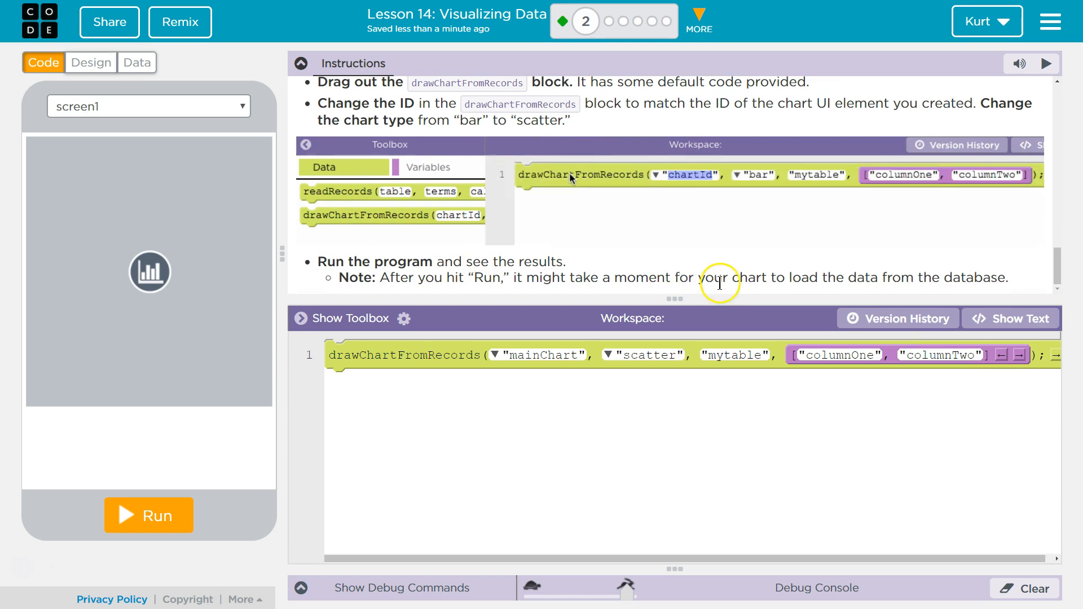
# Run the app to draw the chart, then try the pie chart type and rerun
pyautogui.click(147, 515)
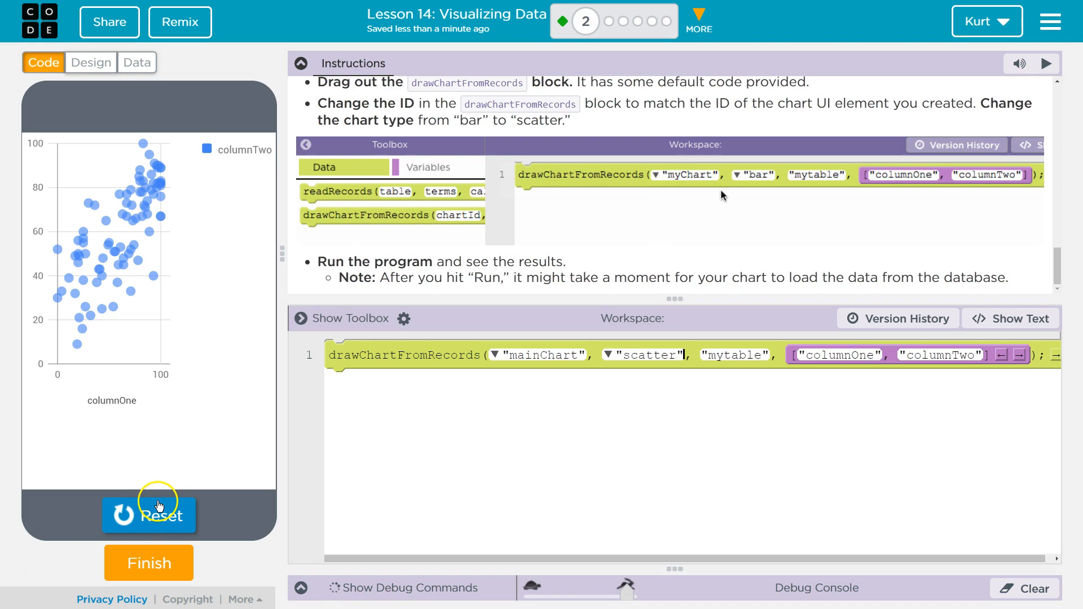
pyautogui.click(755, 174)
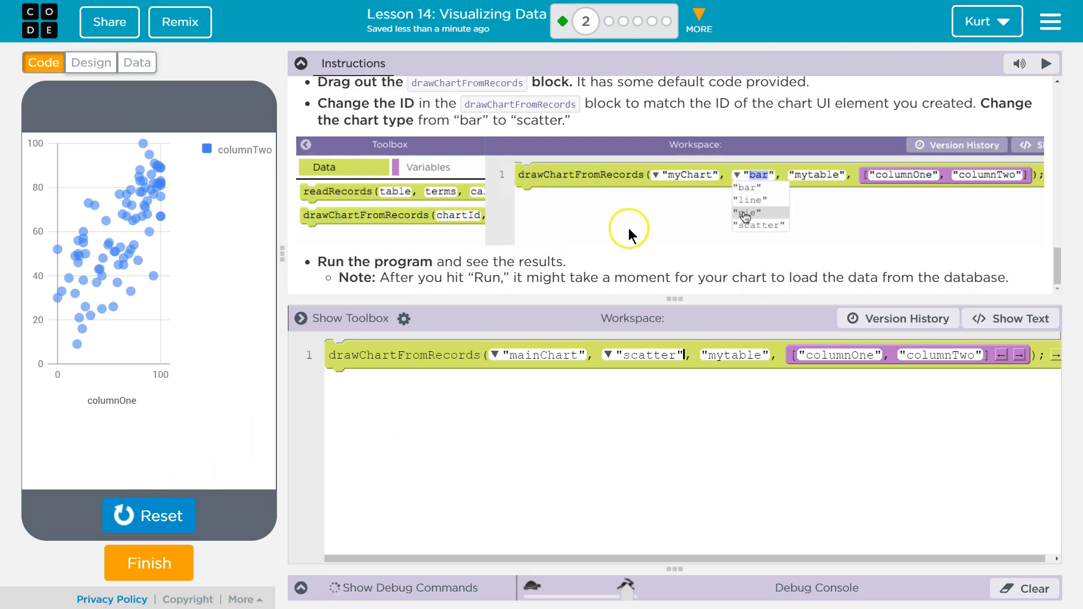
pyautogui.click(759, 226)
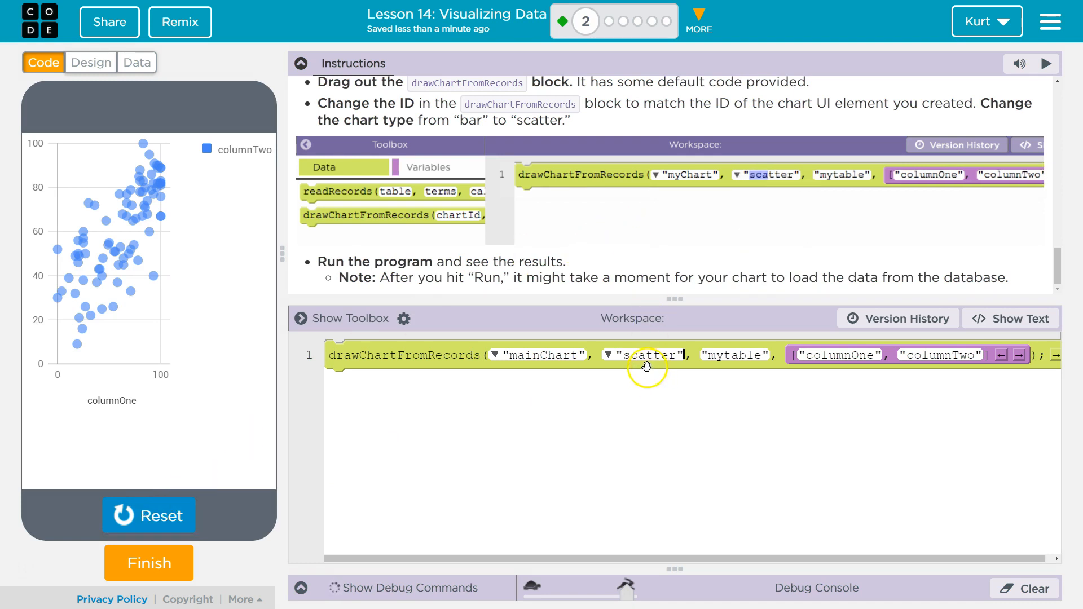
pyautogui.click(606, 355)
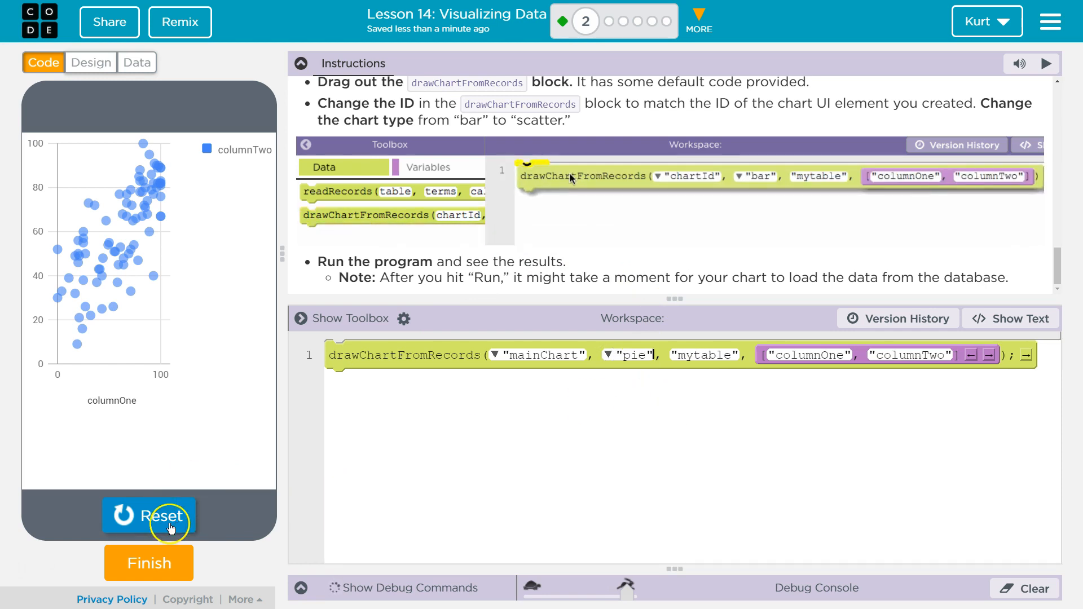
pyautogui.click(149, 516)
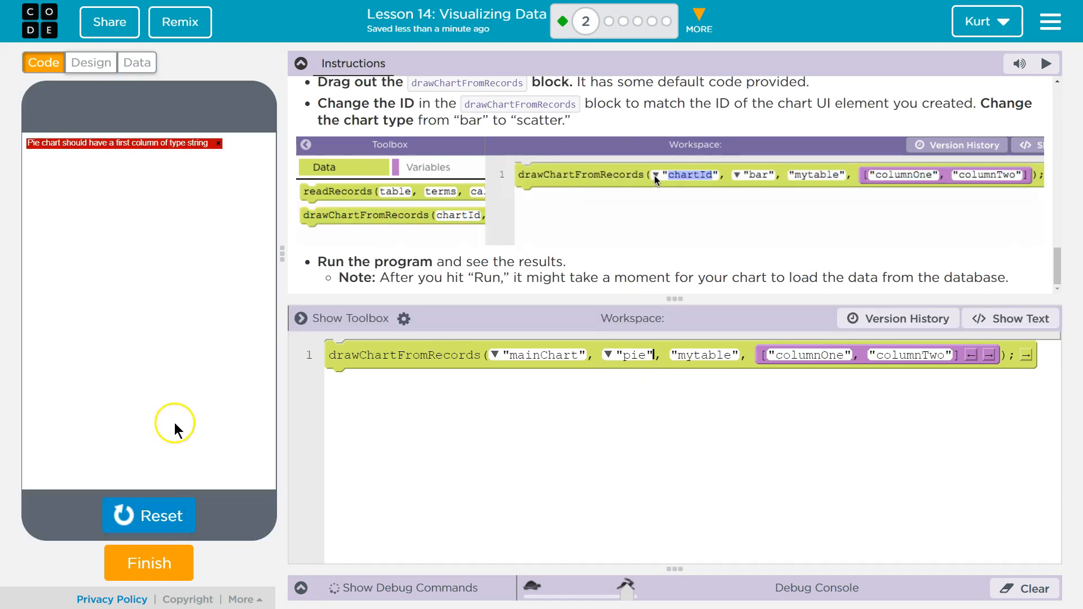
# Switch back to a scatter of columnOne vs columnTwo, rerun, and finish the level
pyautogui.click(608, 354)
pyautogui.write('bar')
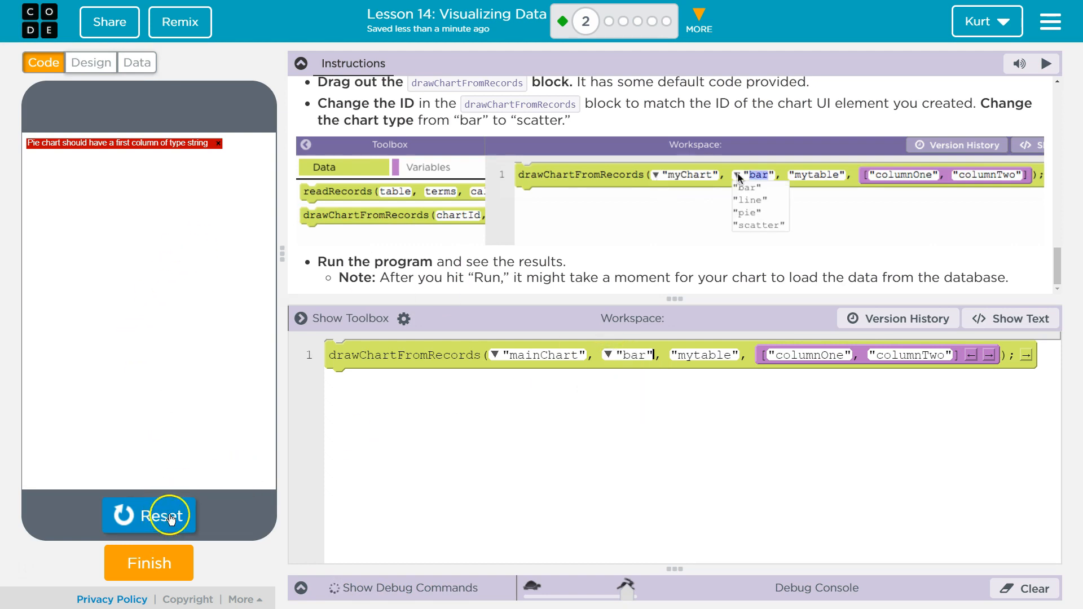
pyautogui.click(759, 226)
pyautogui.write('scatte')
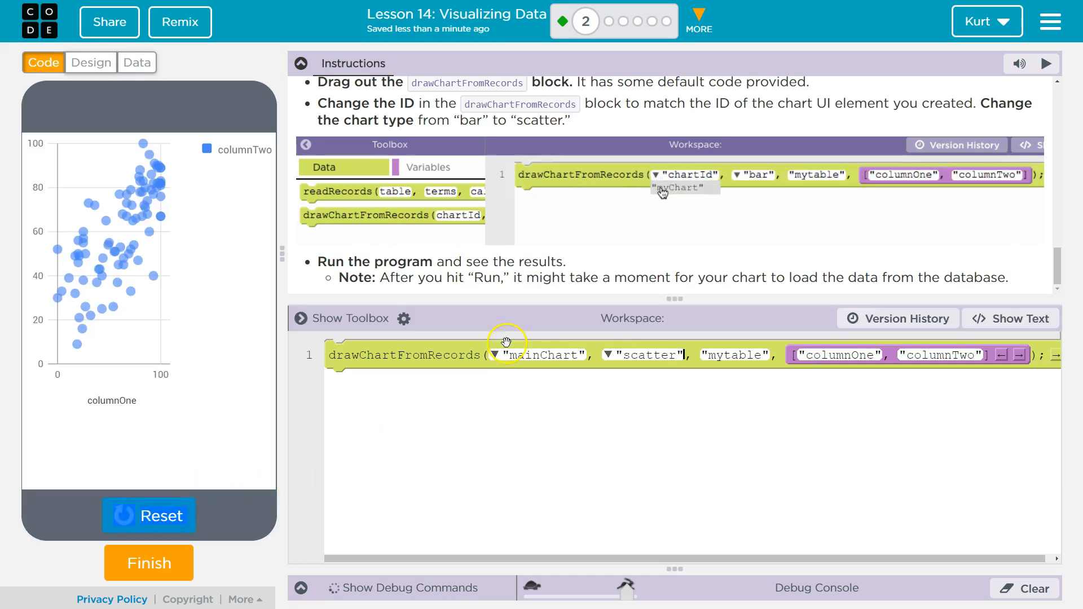
pyautogui.click(680, 188)
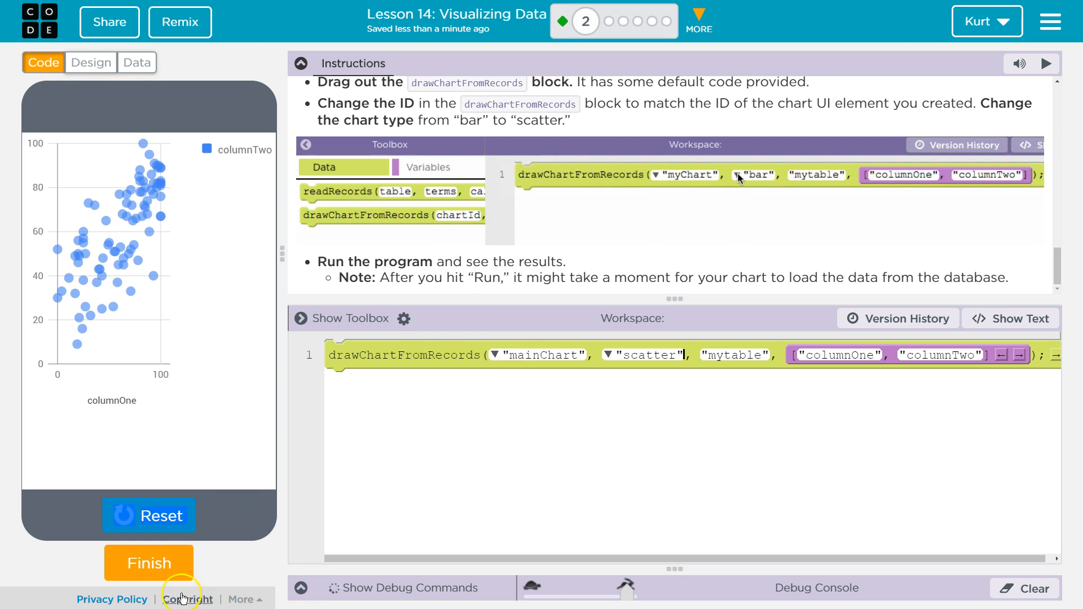
pyautogui.click(148, 563)
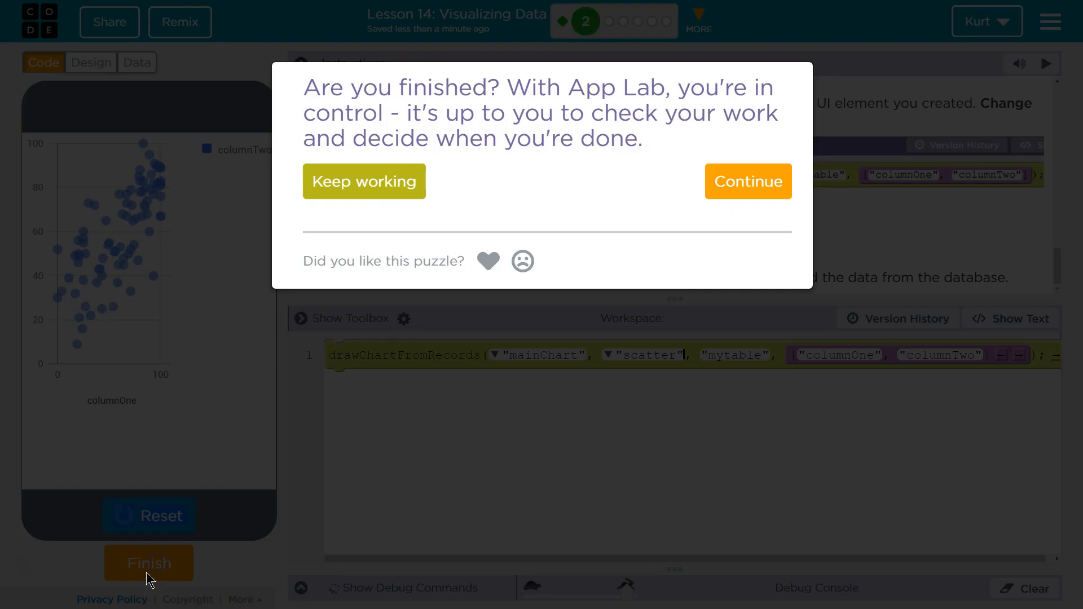